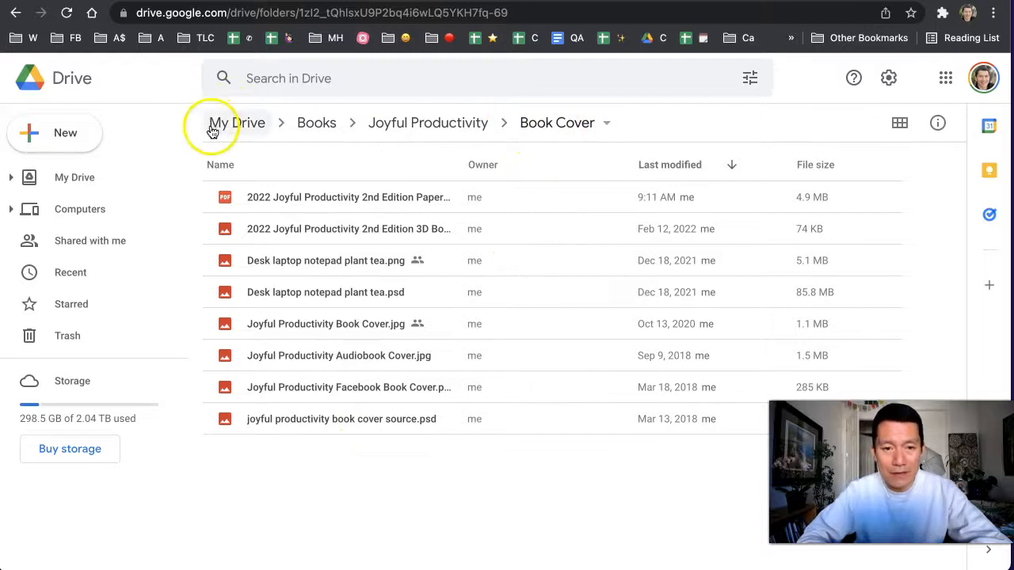
{"action": "mouse_move", "coordinate": [320, 197]}
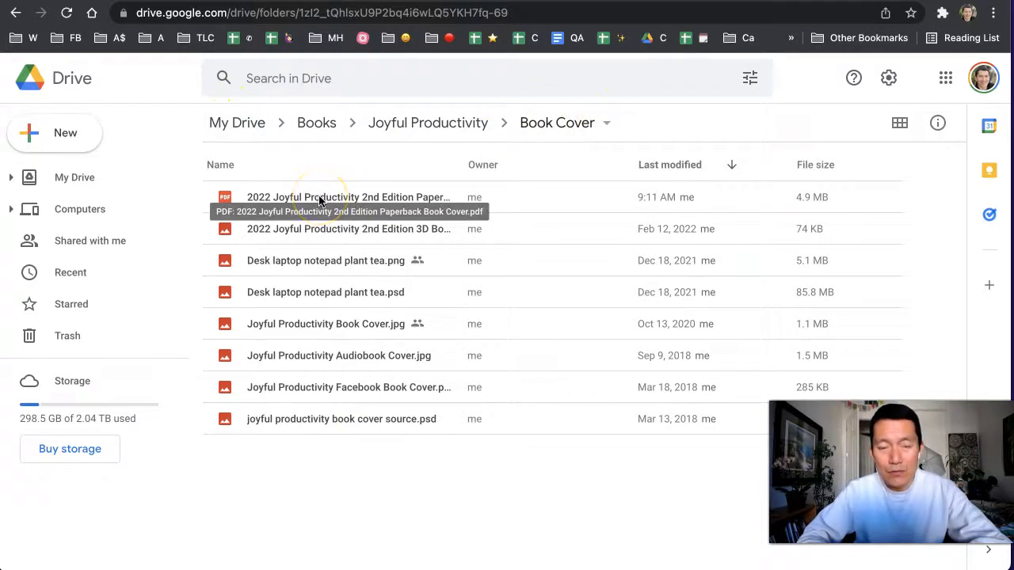
{"action": "mouse_move", "coordinate": [263, 177]}
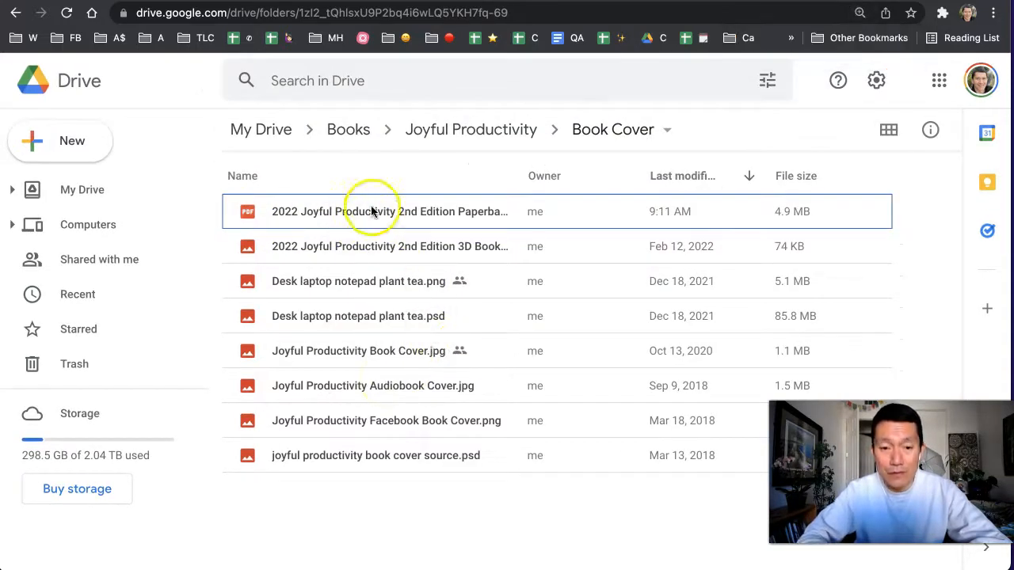
{"action": "mouse_move", "coordinate": [389, 212]}
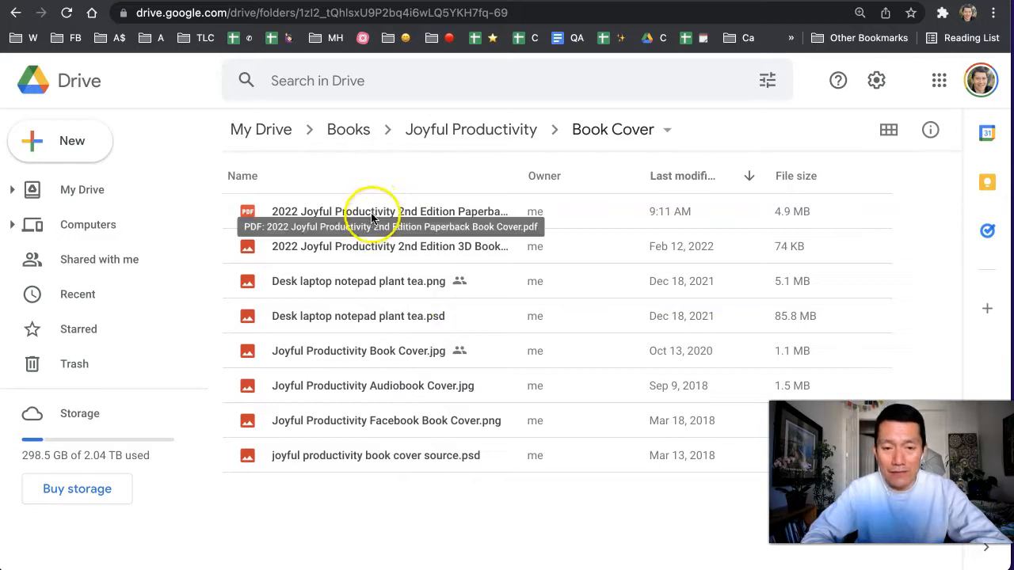
{"action": "mouse_move", "coordinate": [329, 213]}
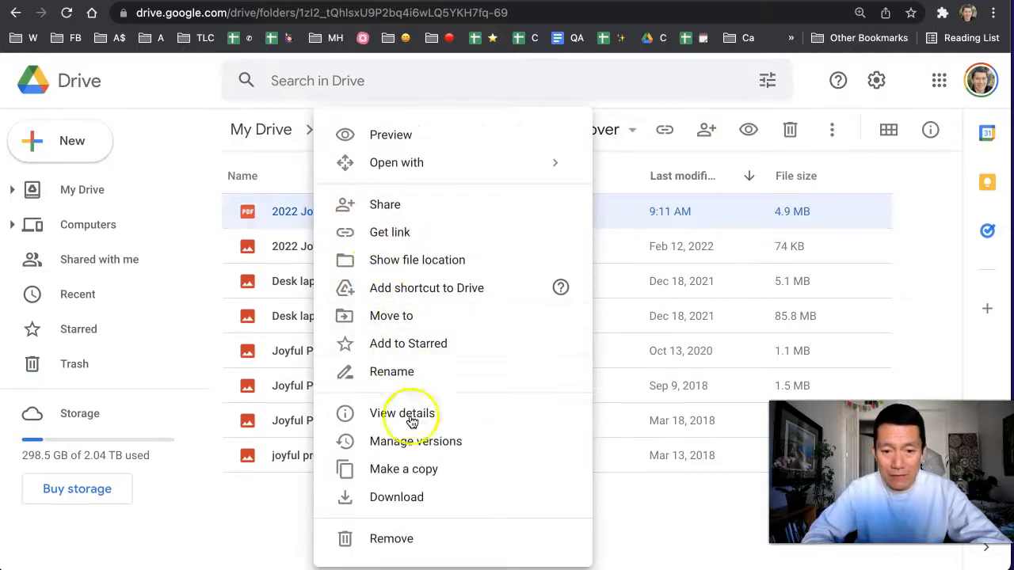
{"action": "mouse_move", "coordinate": [415, 441]}
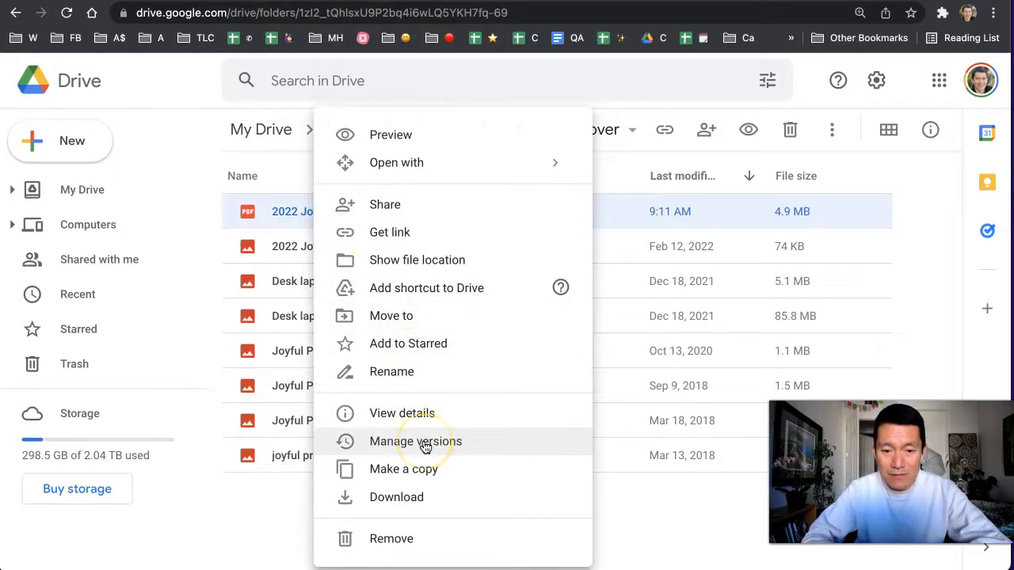
Show Manage versions for the 2022 paperback cover PDF, listing only the current version.
{"action": "left_click", "coordinate": [415, 440]}
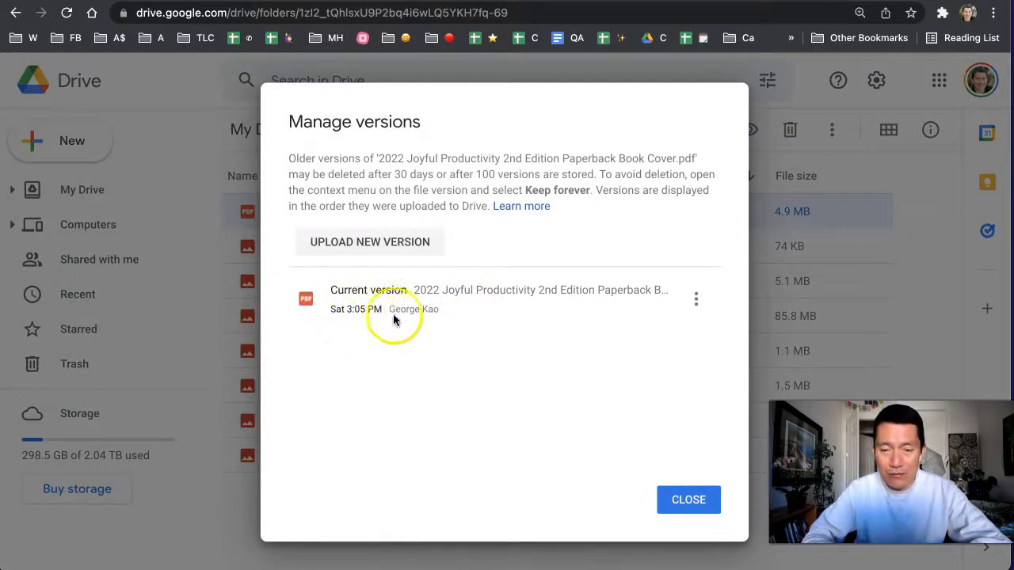
{"action": "mouse_move", "coordinate": [444, 317]}
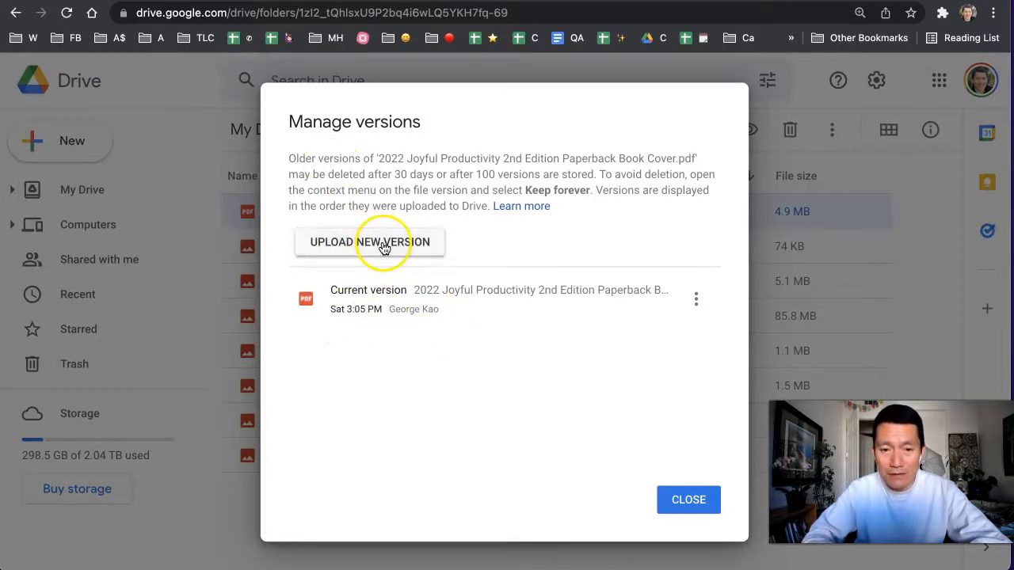
Upload the updated paperback cover PDF from the Desktop as the new current version.
{"action": "left_click", "coordinate": [371, 241]}
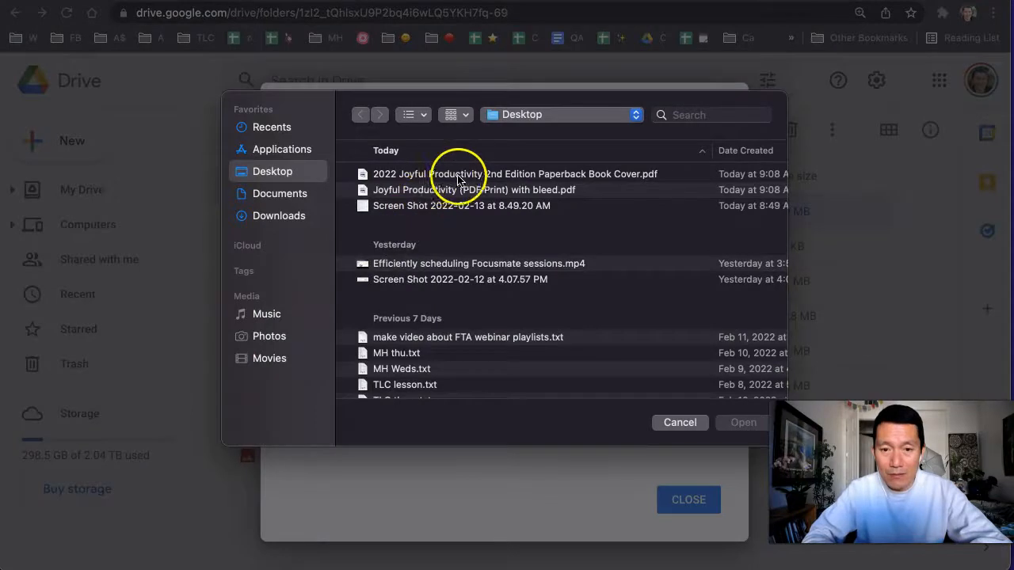
{"action": "mouse_move", "coordinate": [430, 177]}
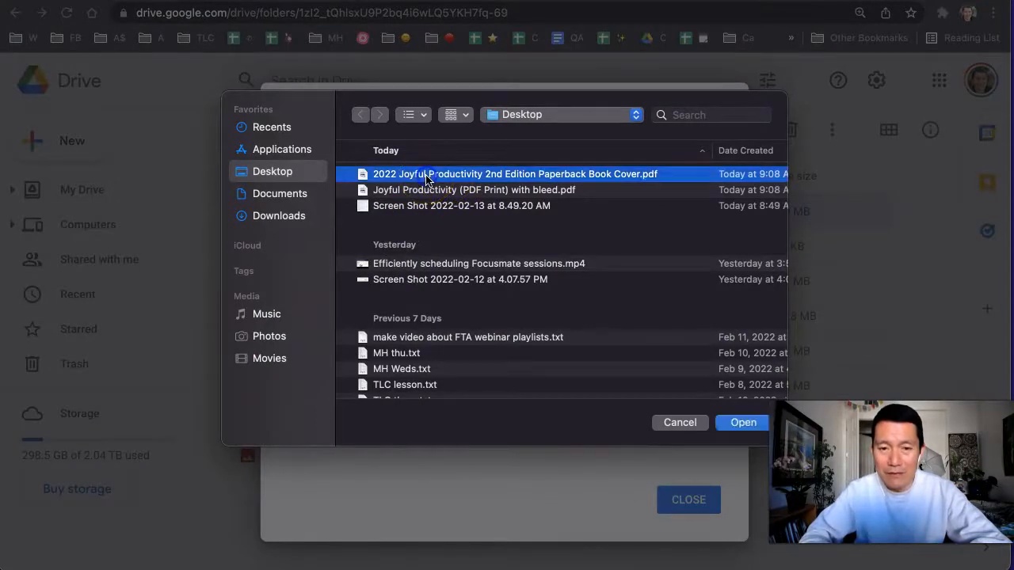
{"action": "left_click", "coordinate": [741, 421]}
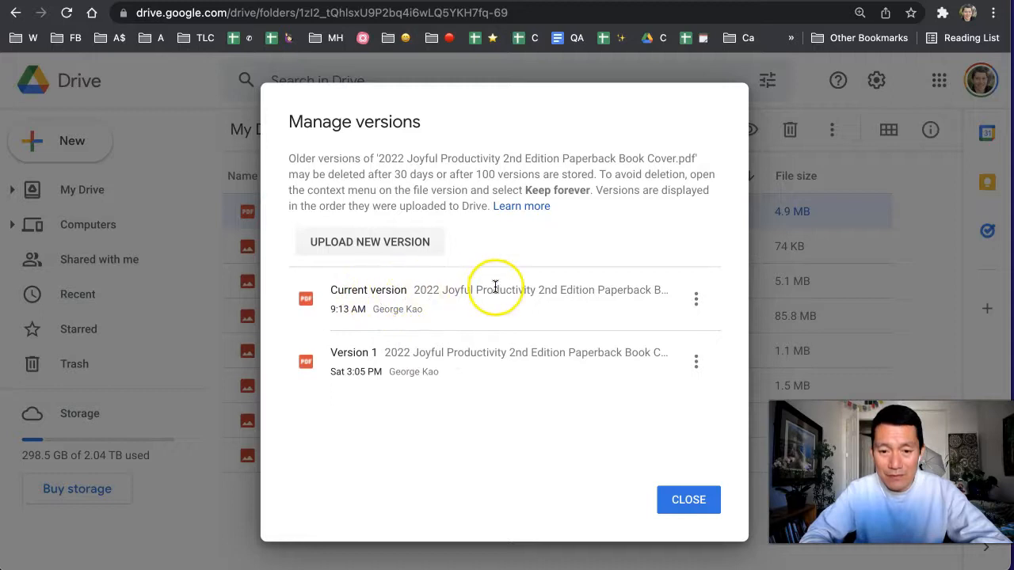
{"action": "mouse_move", "coordinate": [643, 491]}
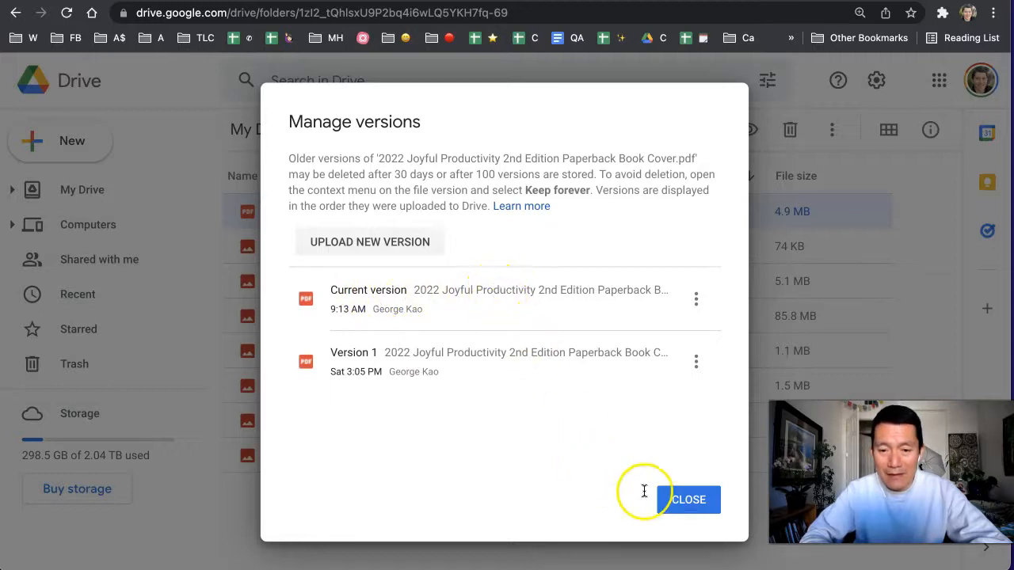
Close the version history, preview the updated cover and return to the Book Cover folder.
{"action": "left_click", "coordinate": [687, 499]}
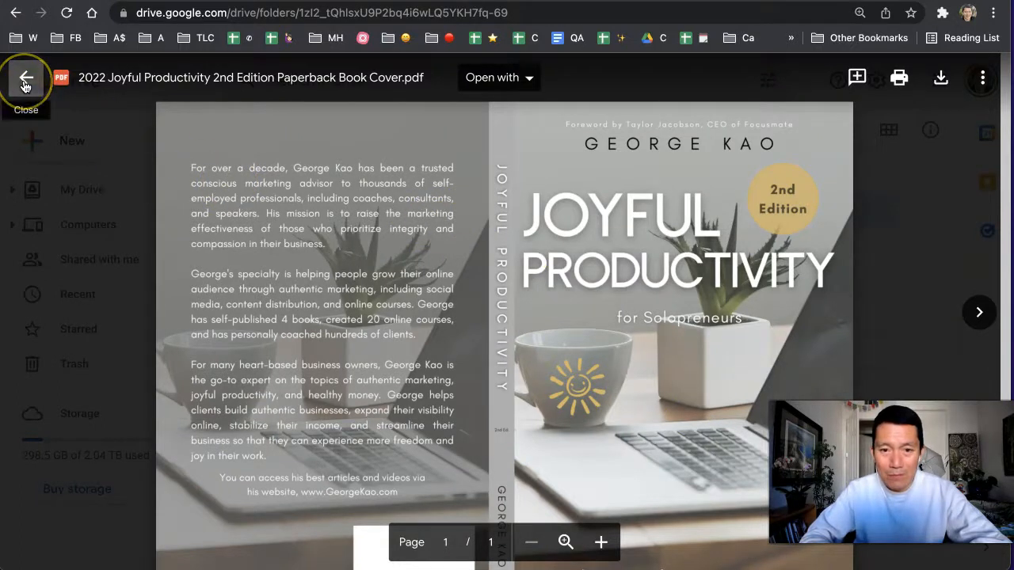
{"action": "left_click", "coordinate": [25, 78]}
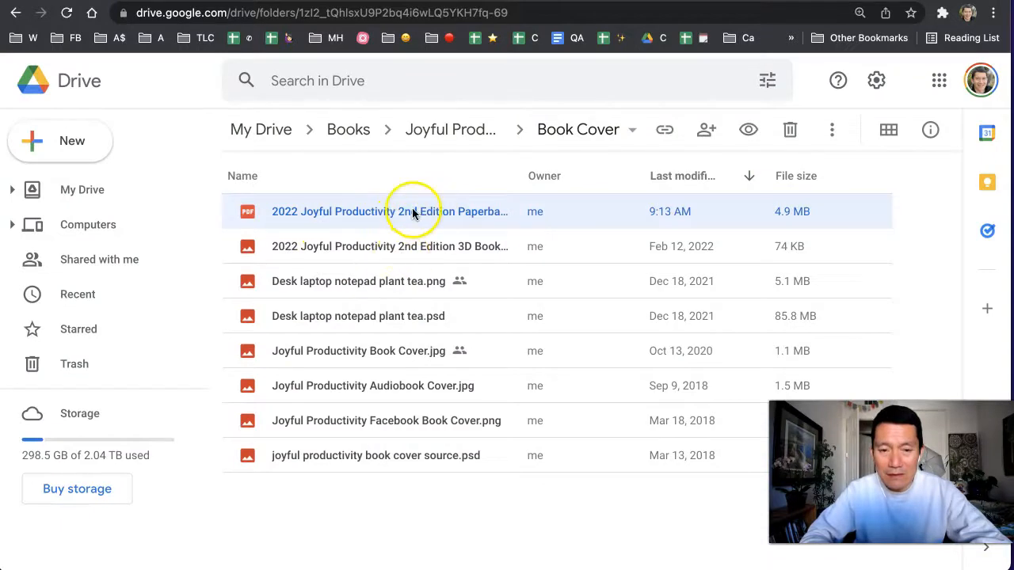
{"action": "mouse_move", "coordinate": [380, 212]}
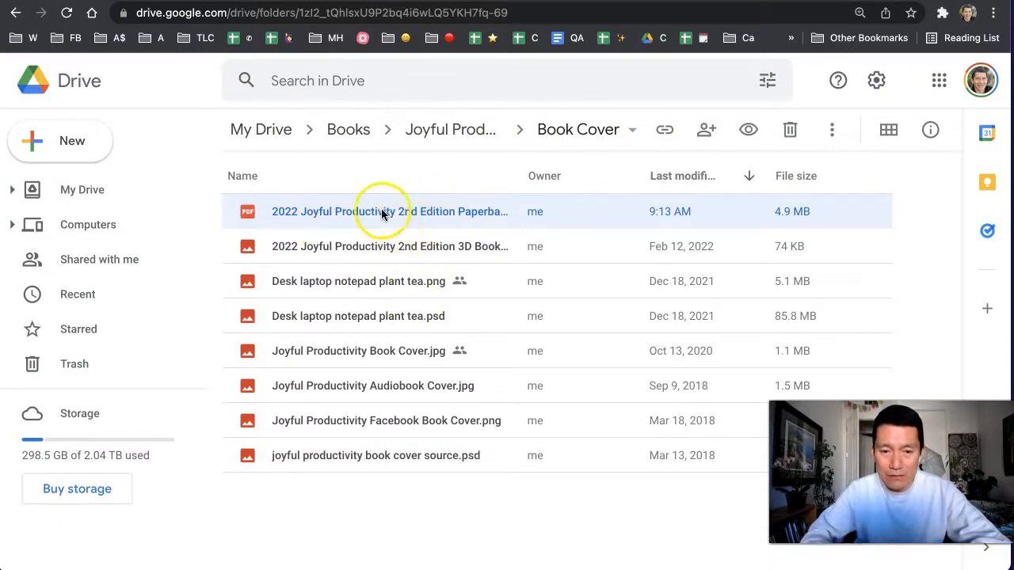
{"action": "mouse_move", "coordinate": [380, 213]}
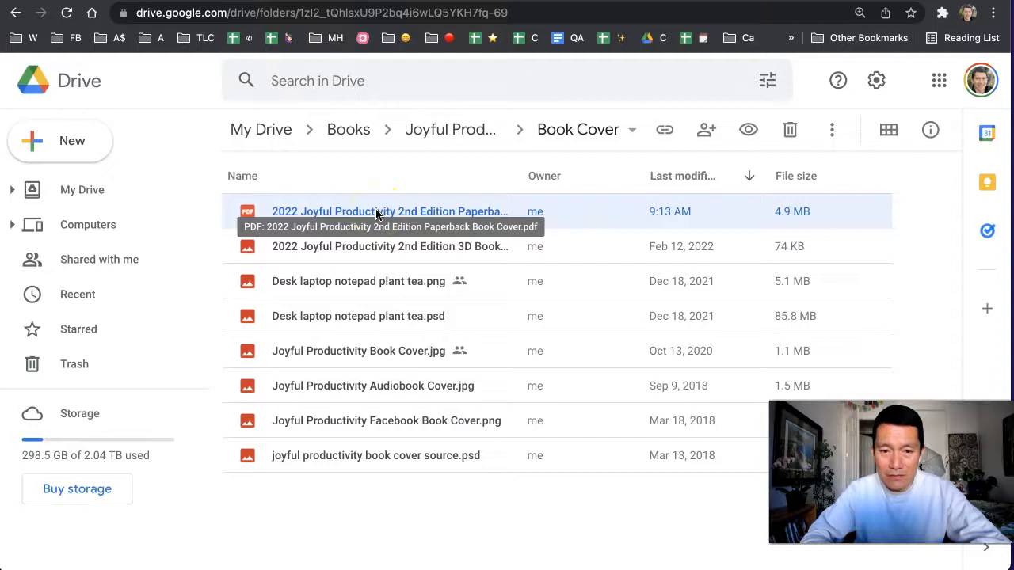
{"action": "right_click", "coordinate": [377, 212]}
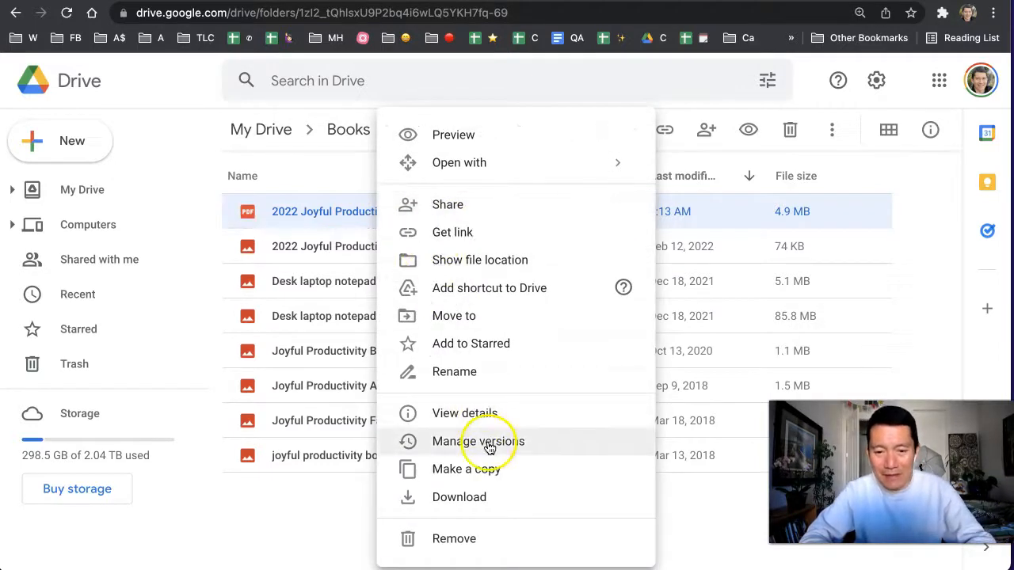
{"action": "left_click", "coordinate": [477, 441]}
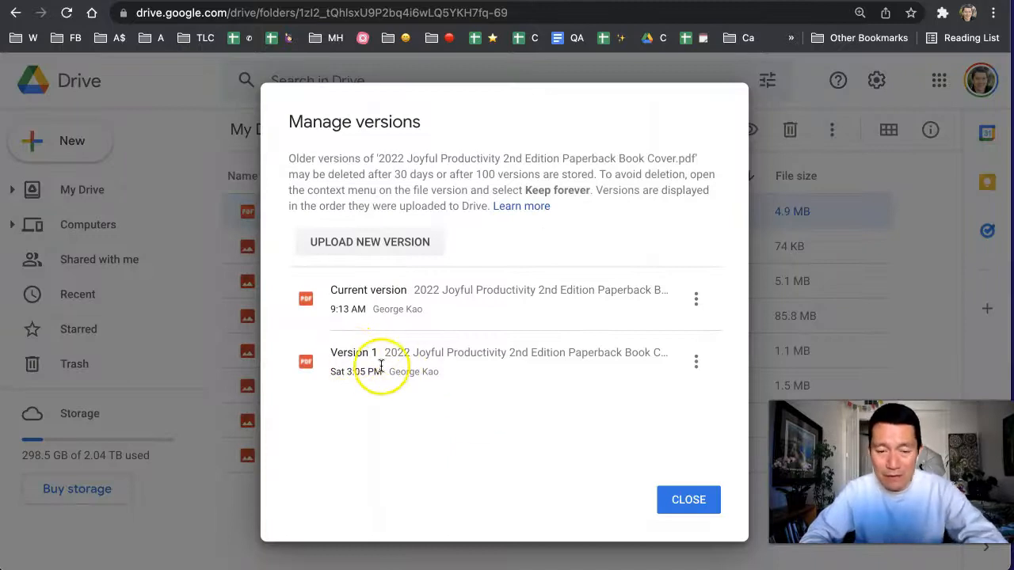
{"action": "mouse_move", "coordinate": [695, 361]}
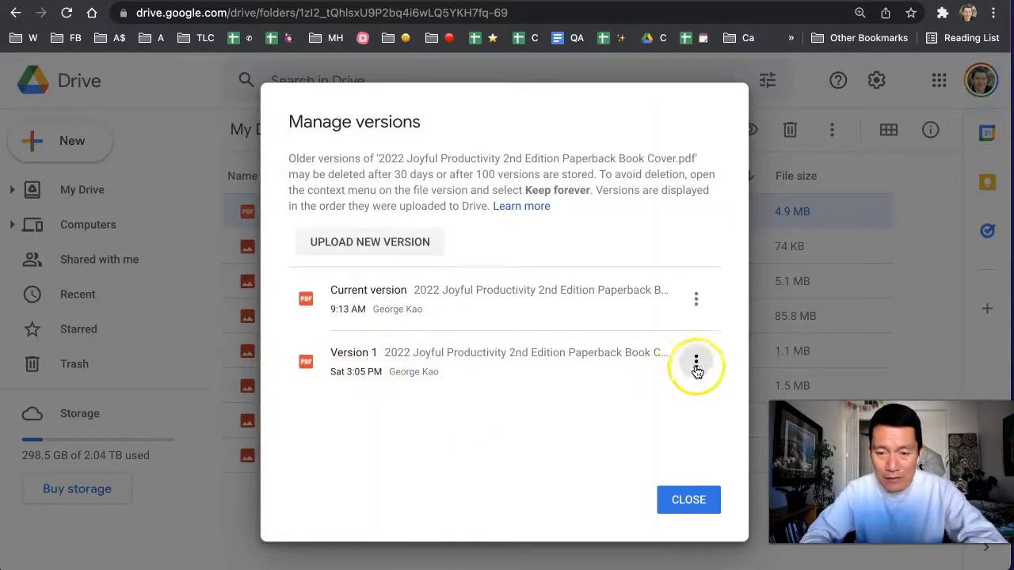
{"action": "left_click", "coordinate": [695, 367]}
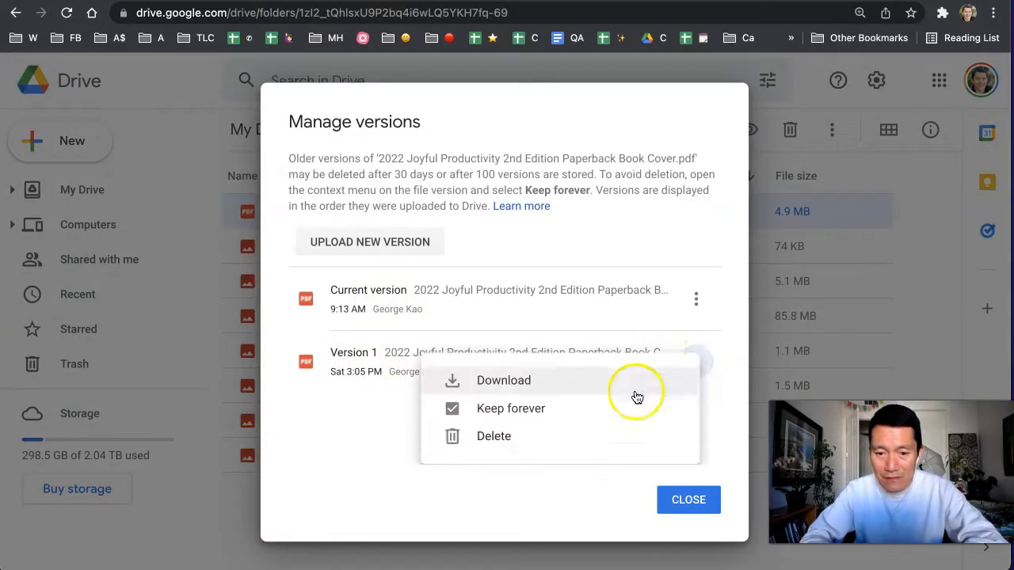
{"action": "mouse_move", "coordinate": [529, 388]}
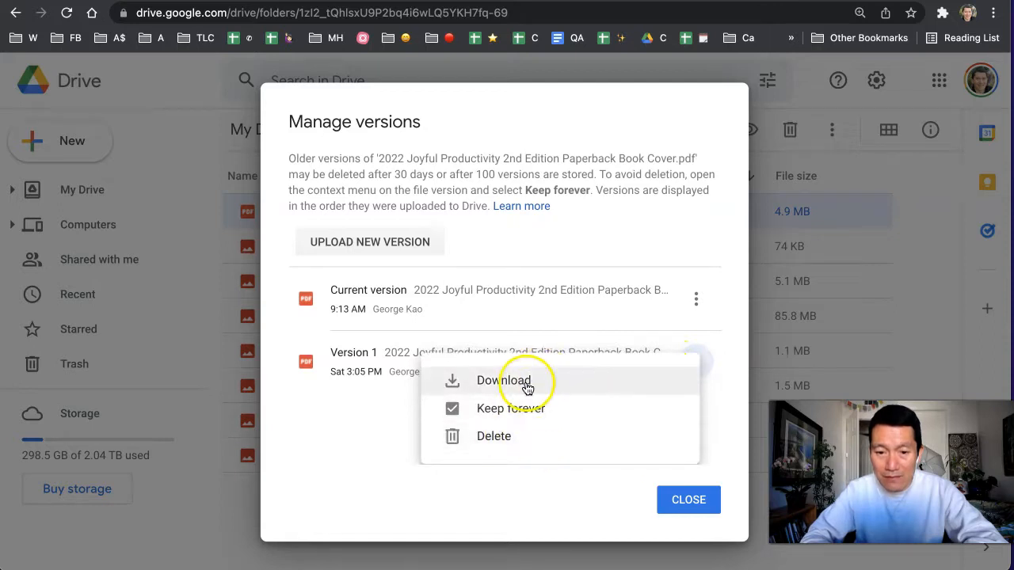
{"action": "left_click", "coordinate": [688, 500]}
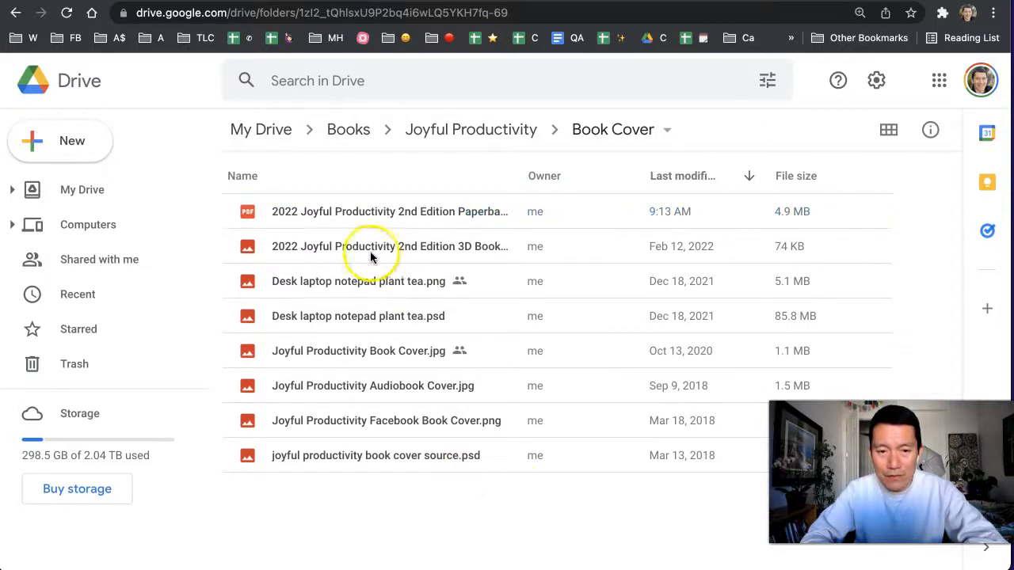
{"action": "left_click", "coordinate": [390, 247]}
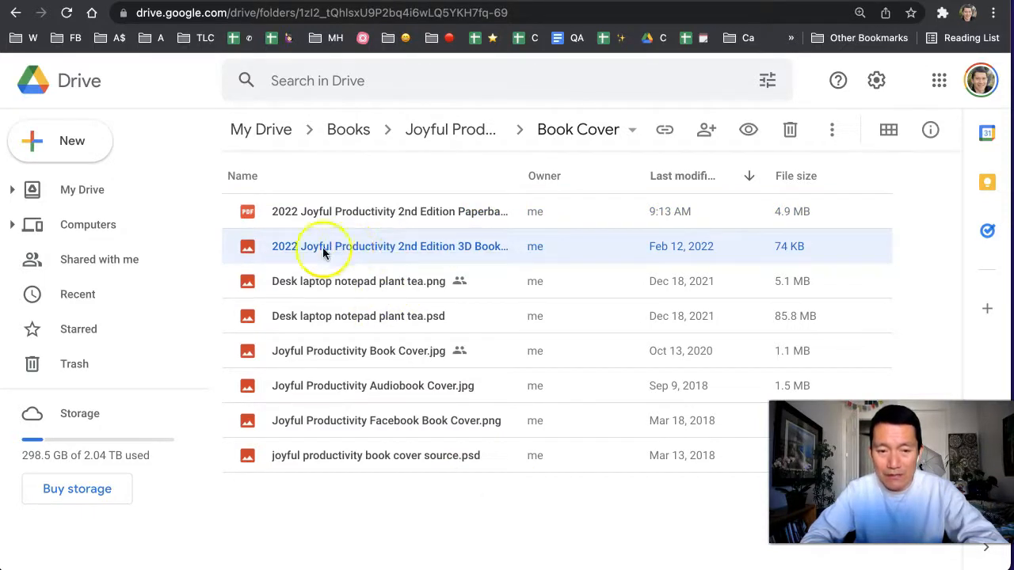
{"action": "right_click", "coordinate": [324, 247]}
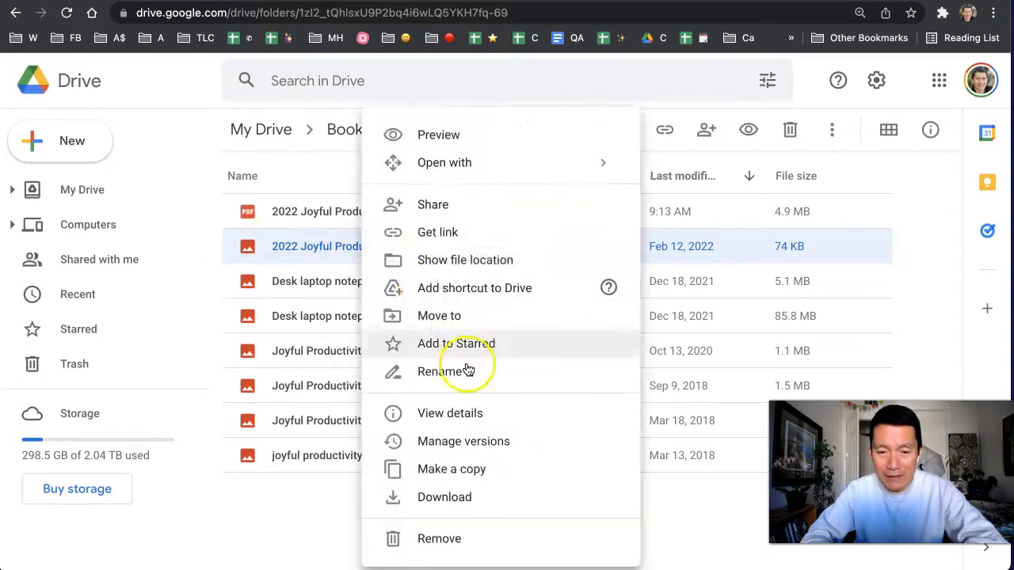
{"action": "left_click", "coordinate": [462, 440]}
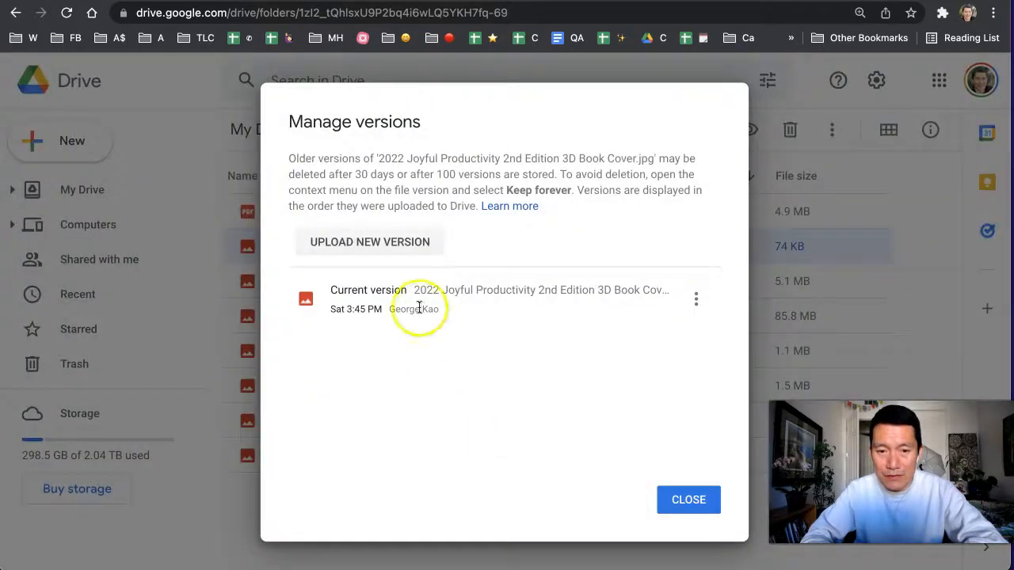
{"action": "left_click", "coordinate": [687, 500]}
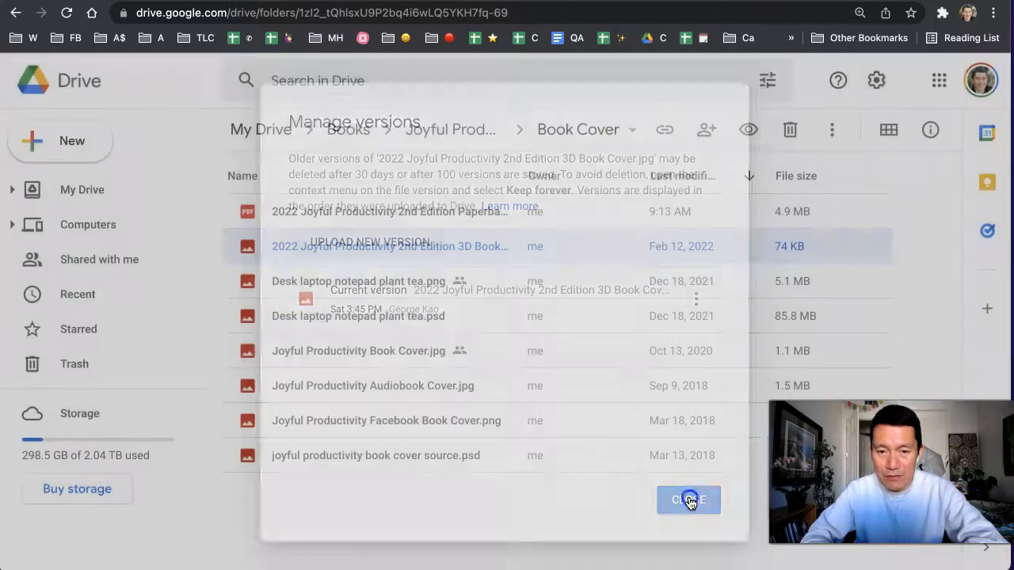
{"action": "left_click", "coordinate": [688, 501]}
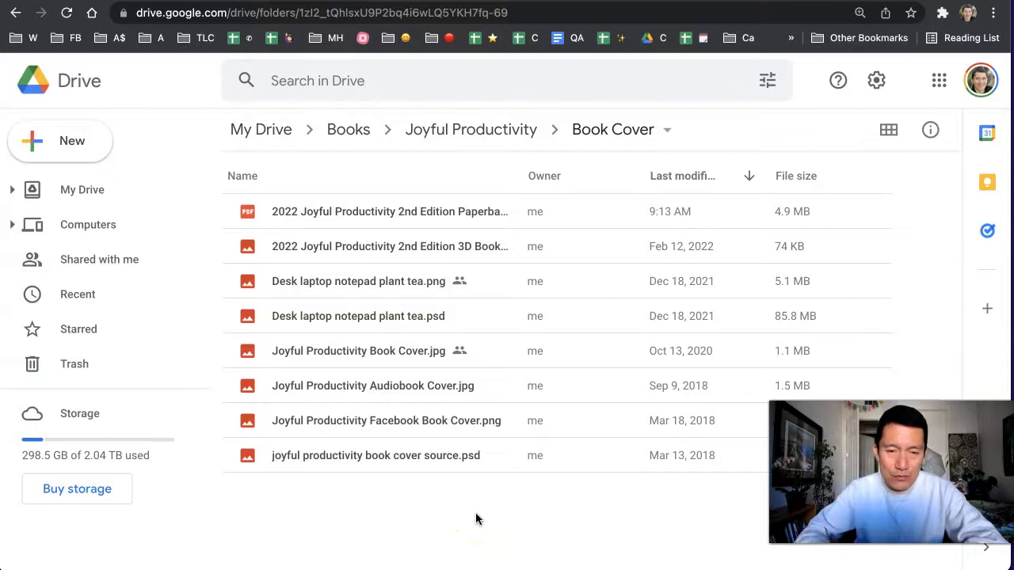
Go up to the Joyful Productivity folder via the breadcrumb and browse its contents.
{"action": "left_click", "coordinate": [470, 130]}
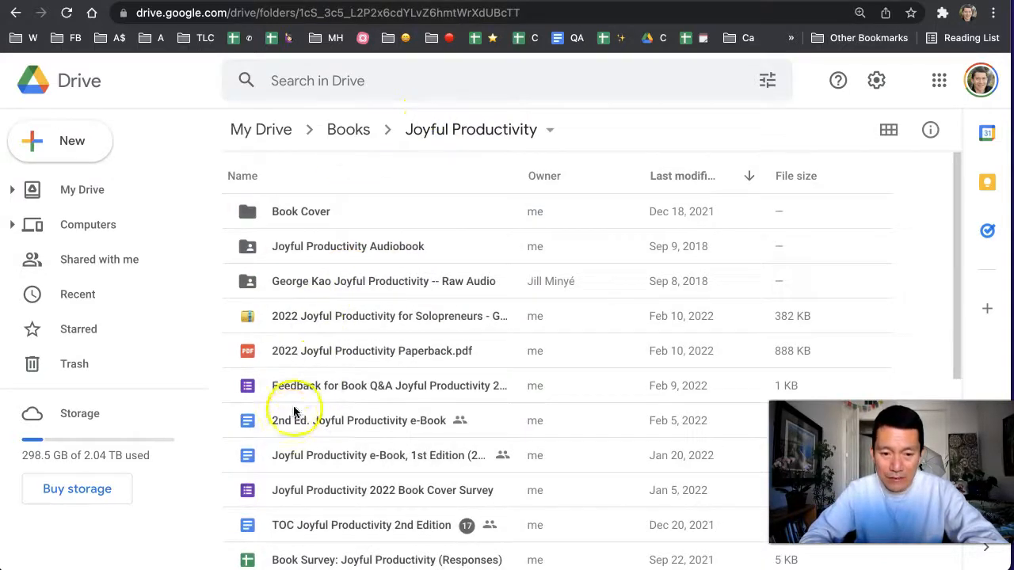
{"action": "scroll", "scroll_direction": "down", "scroll_amount": 3}
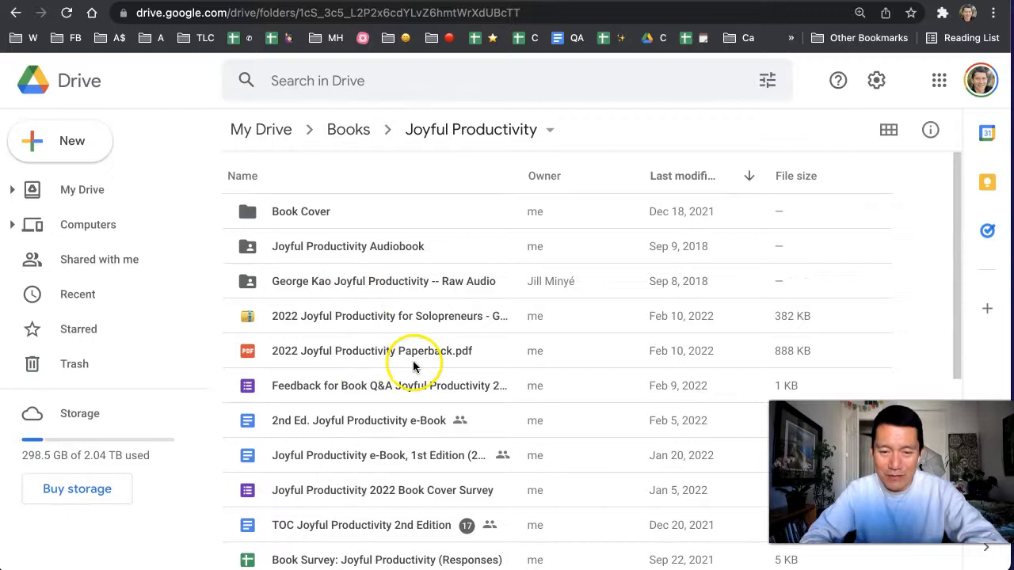
{"action": "mouse_move", "coordinate": [649, 145]}
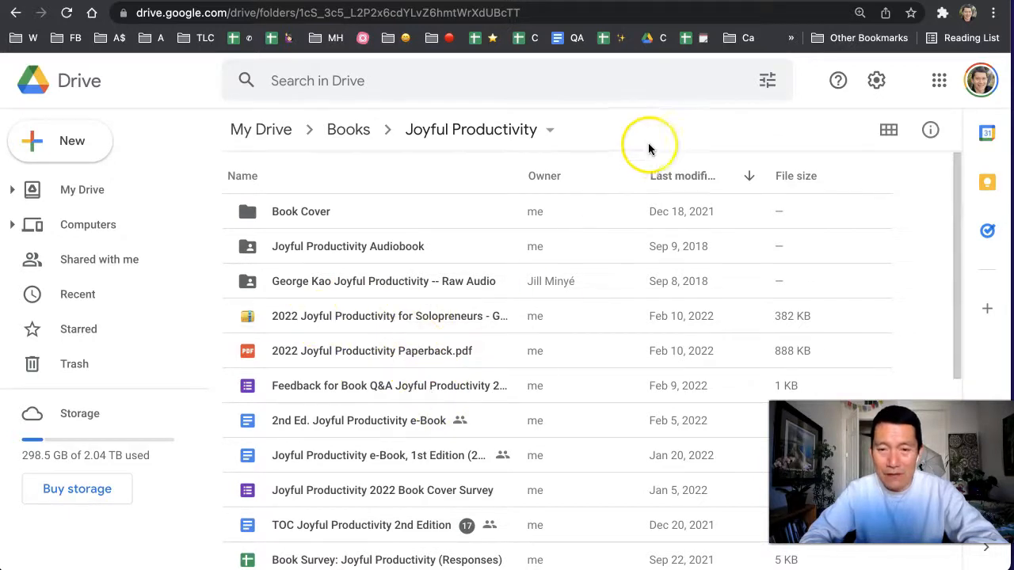